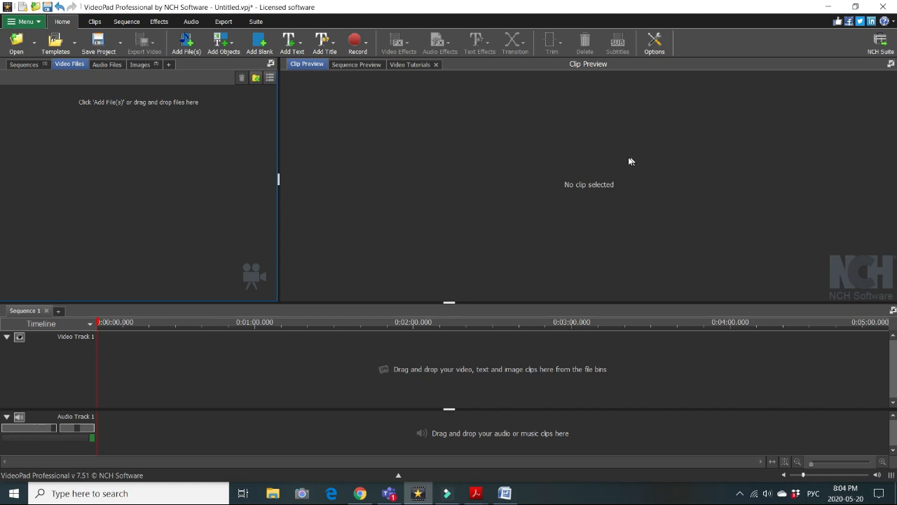
{"action": "mouse_move", "coordinate": [174, 161]}
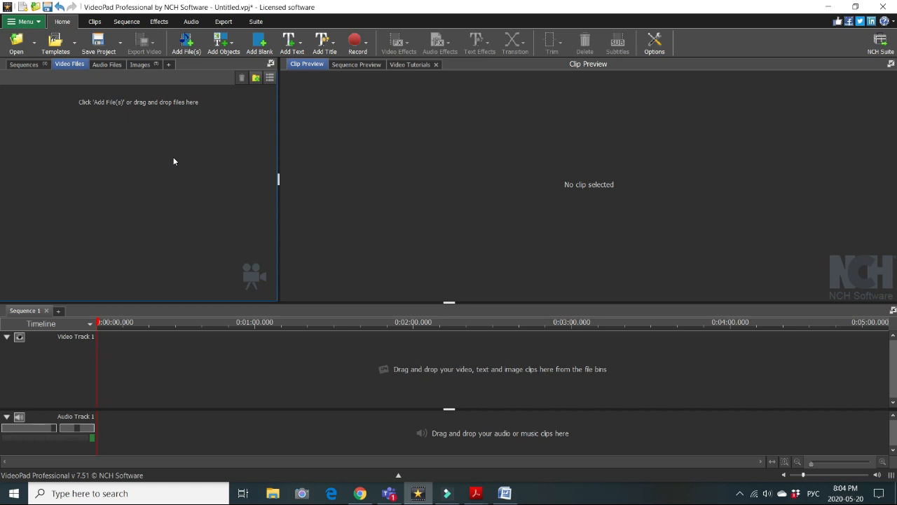
{"action": "mouse_move", "coordinate": [328, 98]}
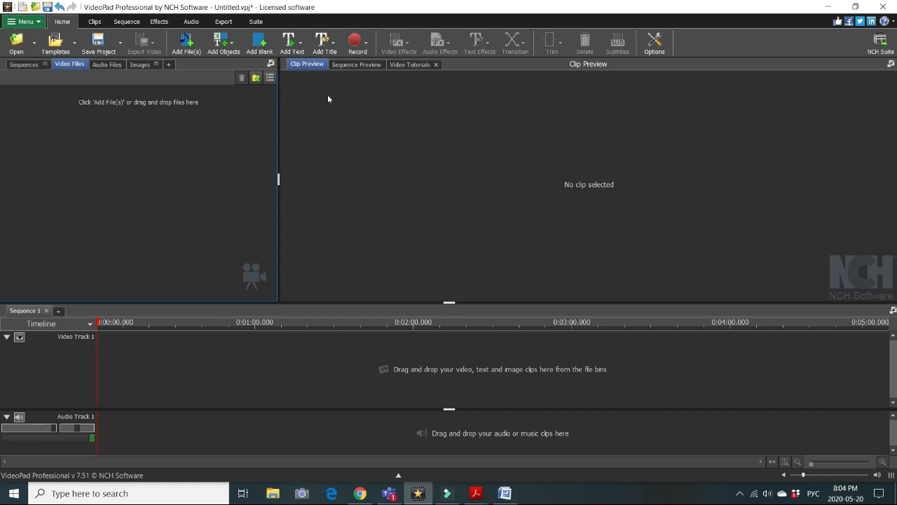
{"action": "mouse_move", "coordinate": [654, 42]}
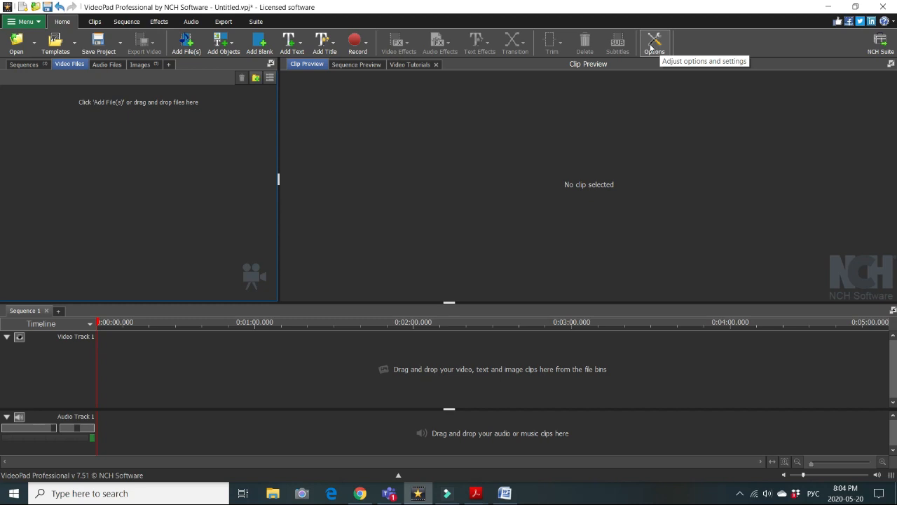
Set the Media option Default still image duration to 0.75 seconds and confirm
{"action": "left_click", "coordinate": [653, 42]}
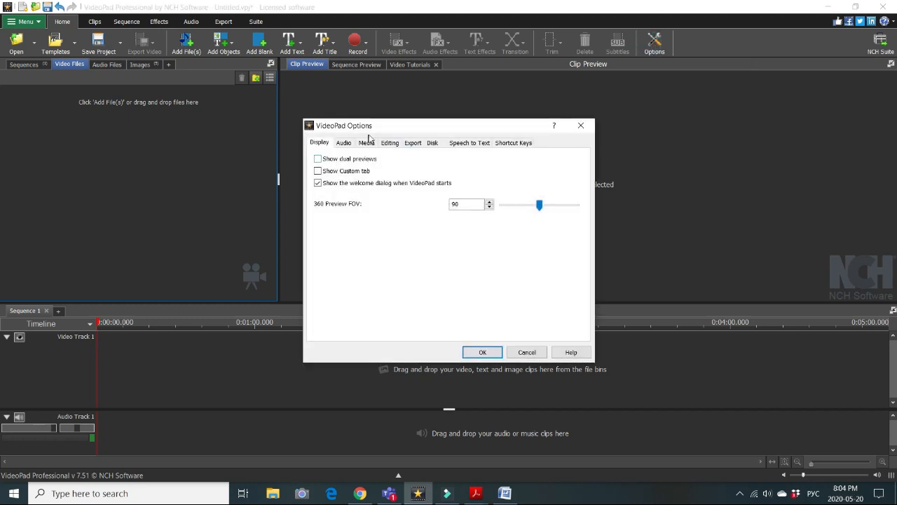
{"action": "left_click", "coordinate": [368, 143]}
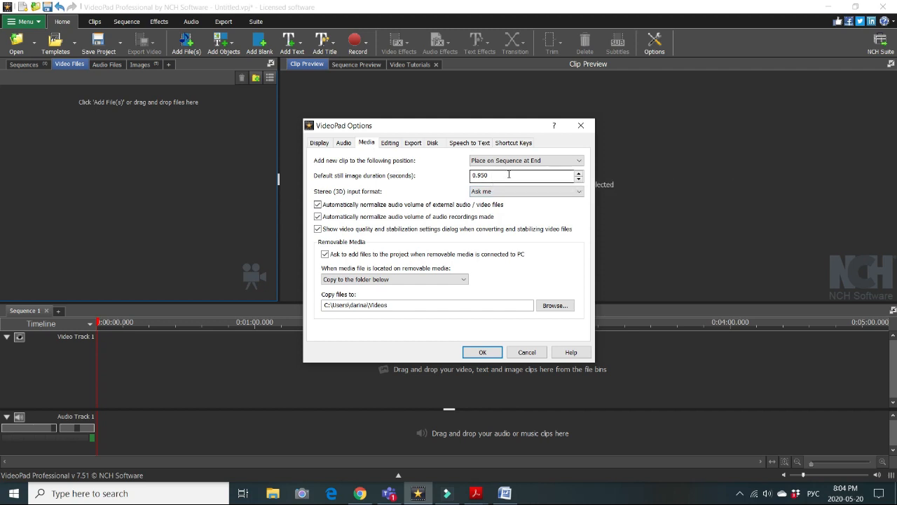
{"action": "mouse_move", "coordinate": [501, 175]}
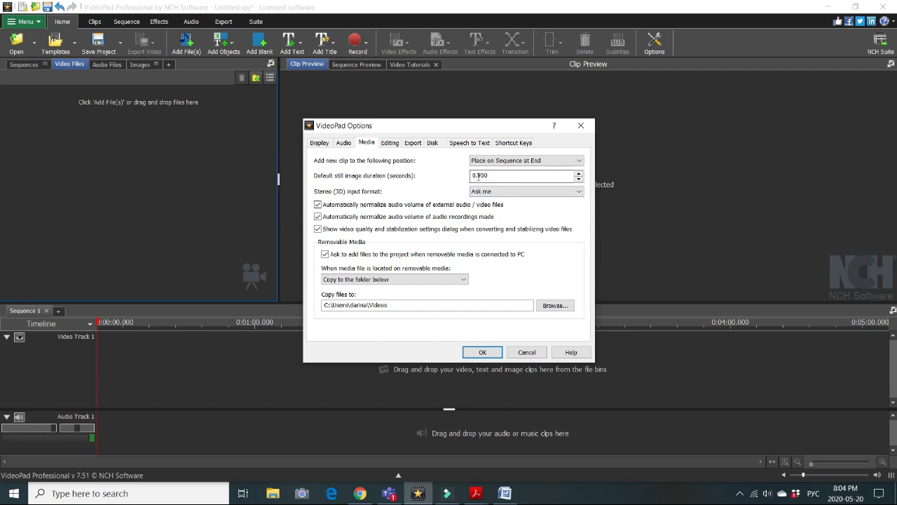
{"action": "mouse_move", "coordinate": [502, 175]}
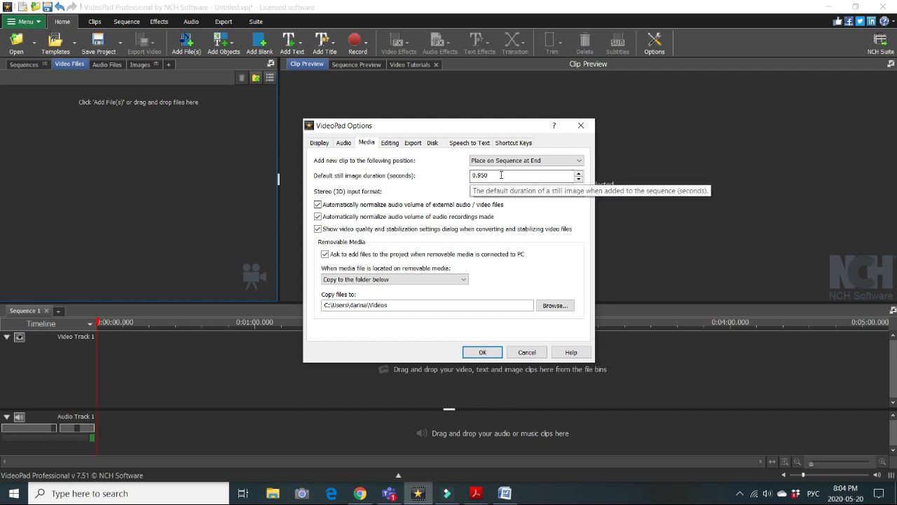
{"action": "mouse_move", "coordinate": [502, 176]}
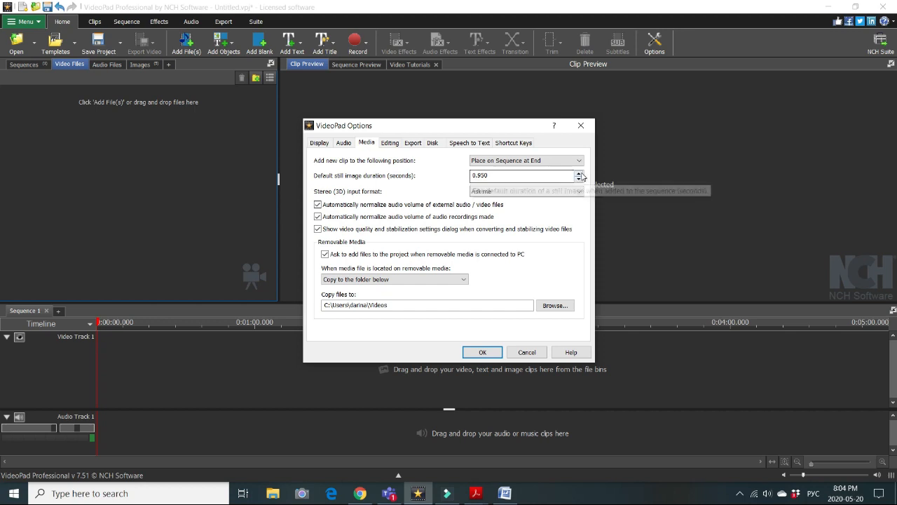
{"action": "left_click", "coordinate": [581, 173]}
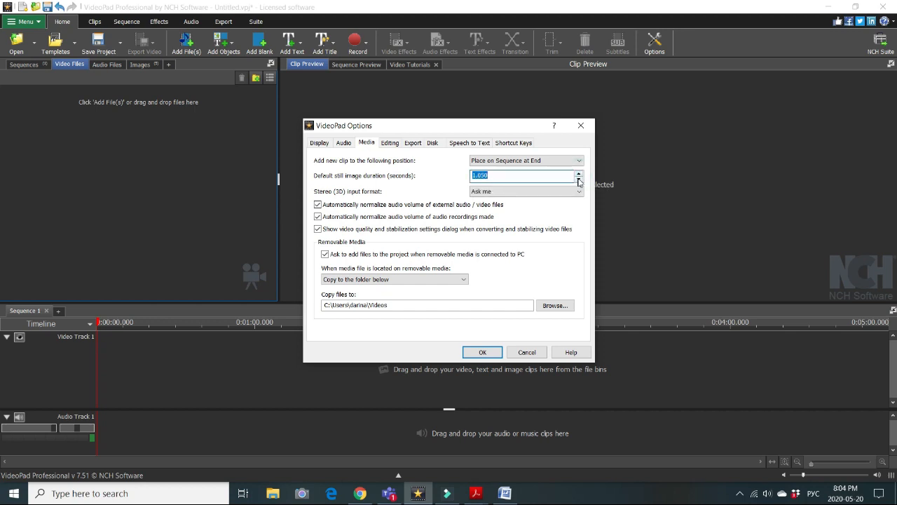
{"action": "left_click", "coordinate": [579, 180]}
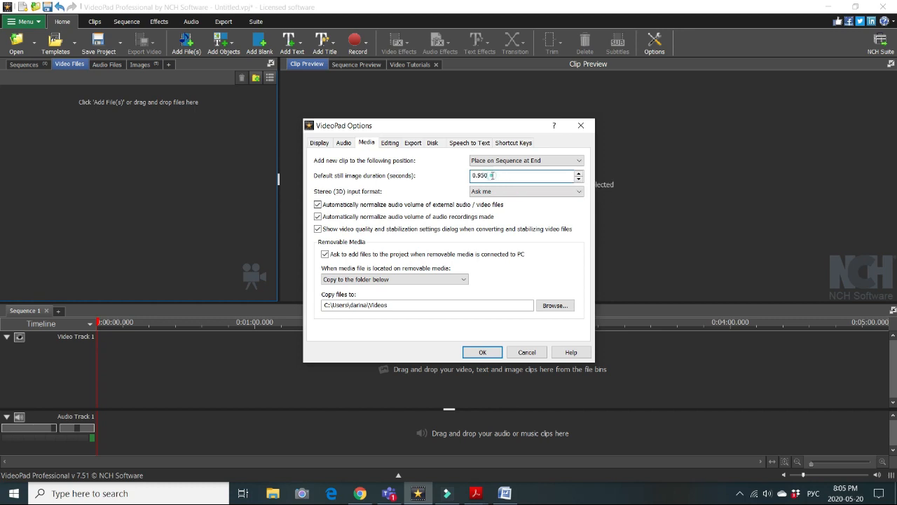
{"action": "key", "text": "BackSpace"}
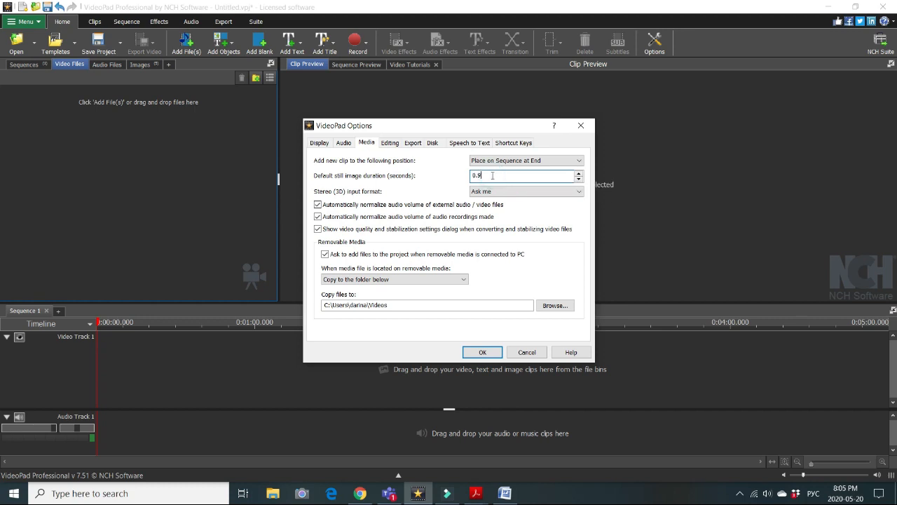
{"action": "type", "text": "0.75"}
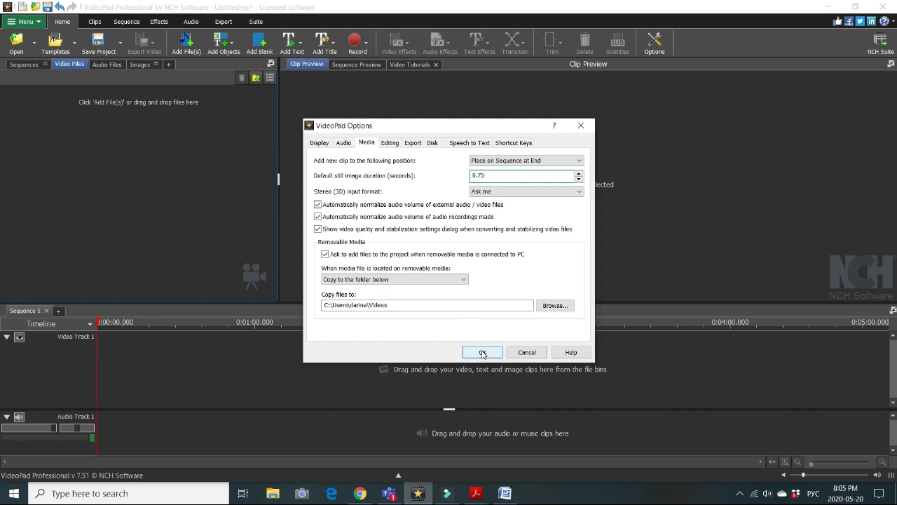
{"action": "left_click", "coordinate": [482, 351]}
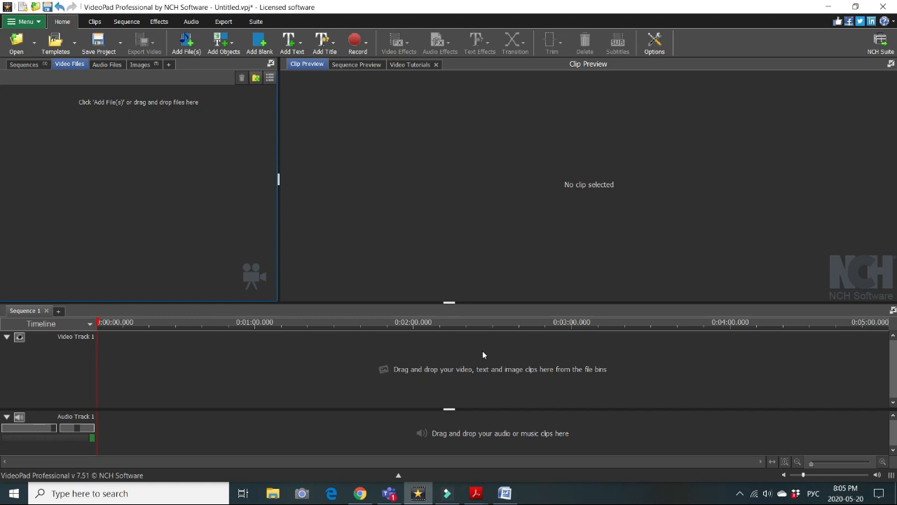
{"action": "mouse_move", "coordinate": [173, 191]}
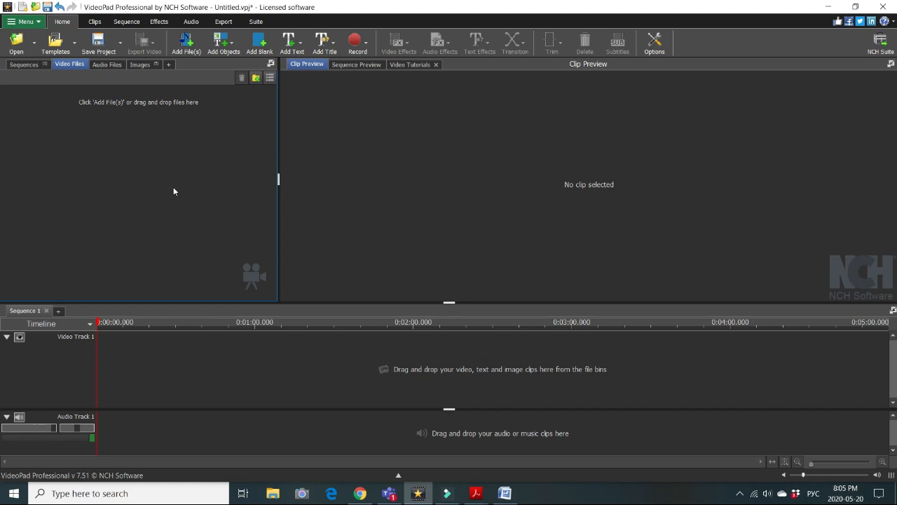
{"action": "mouse_move", "coordinate": [171, 191]}
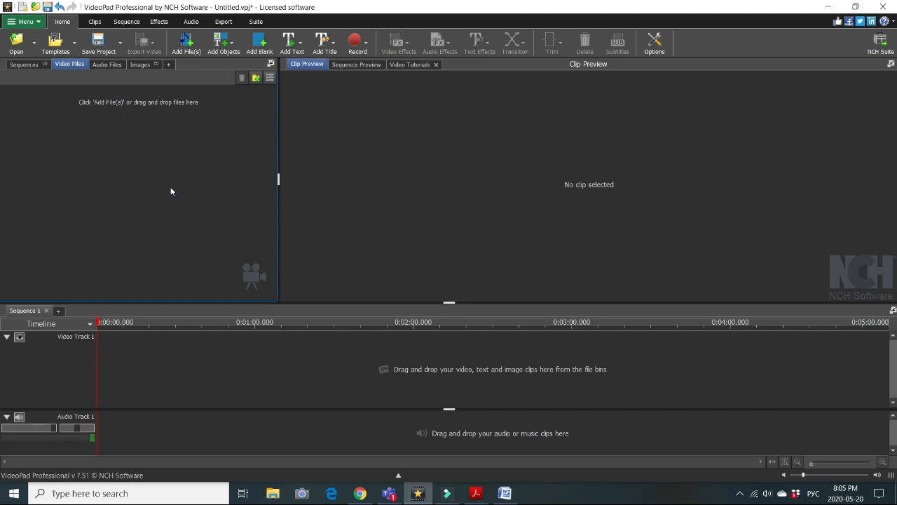
{"action": "mouse_move", "coordinate": [178, 154]}
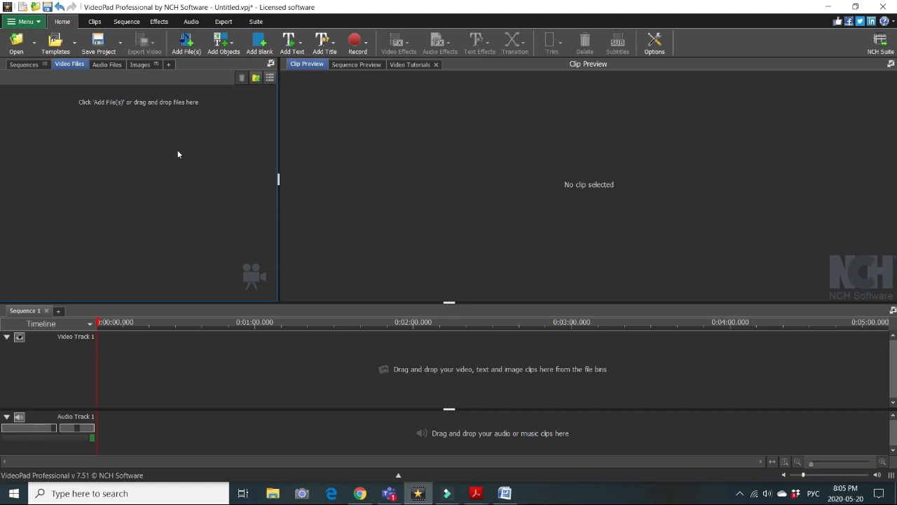
{"action": "mouse_move", "coordinate": [185, 43]}
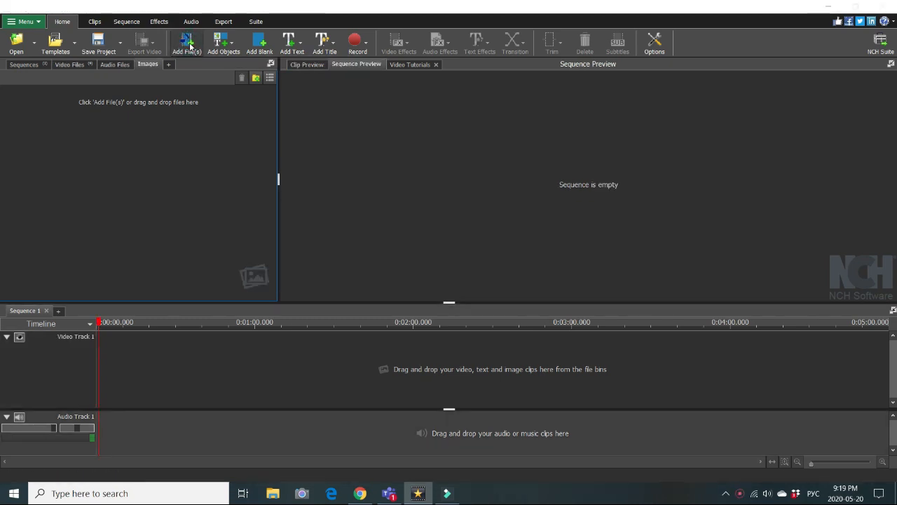
Add the five animal pictures image 1–5 from Pictures into the Images bin
{"action": "left_click", "coordinate": [187, 42]}
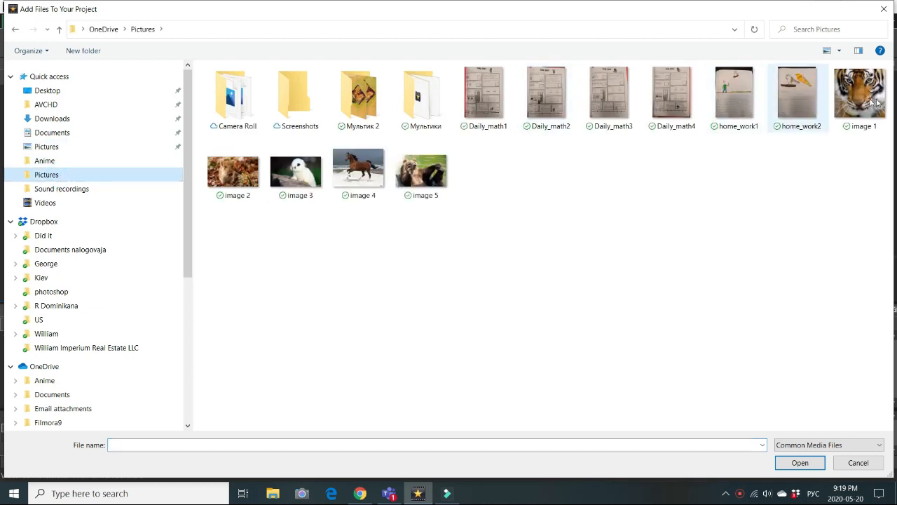
{"action": "left_click", "coordinate": [861, 93]}
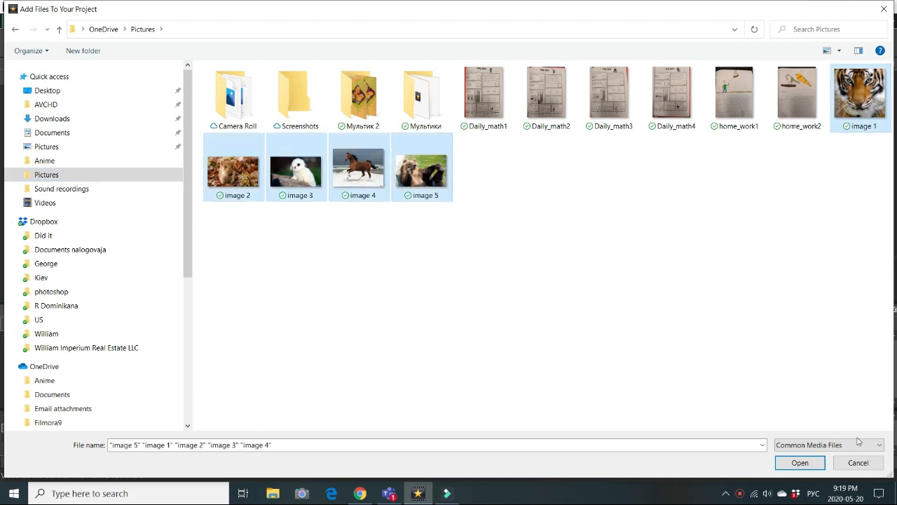
{"action": "left_click", "coordinate": [799, 463]}
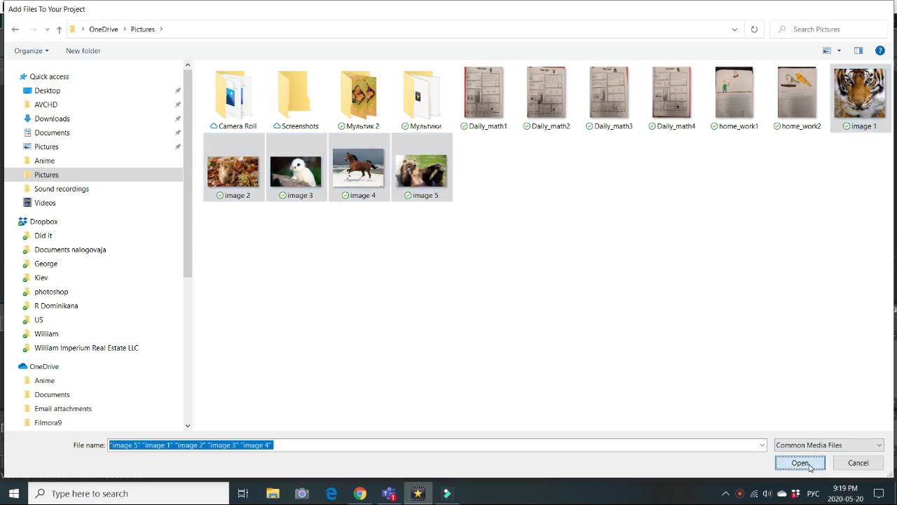
{"action": "left_click", "coordinate": [799, 463]}
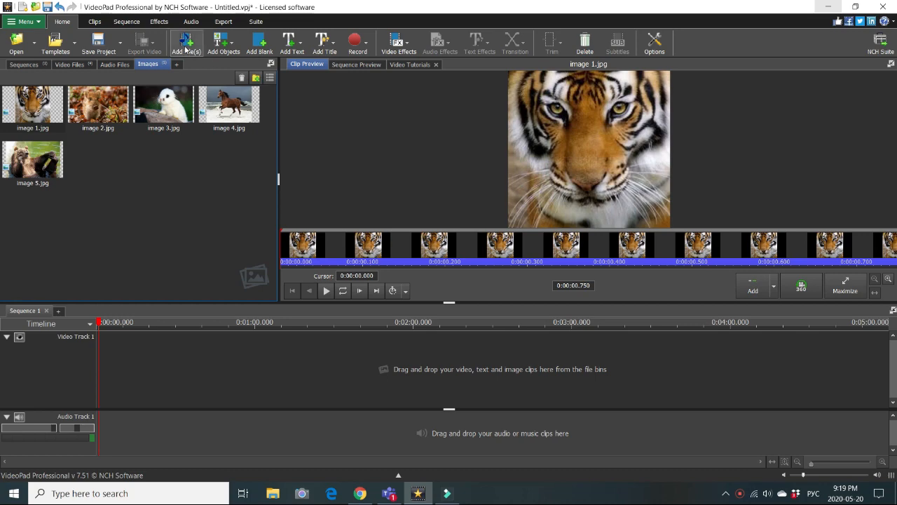
Add the video files and load Rose - 3654.mp4 in the Clip Preview
{"action": "left_click", "coordinate": [185, 42]}
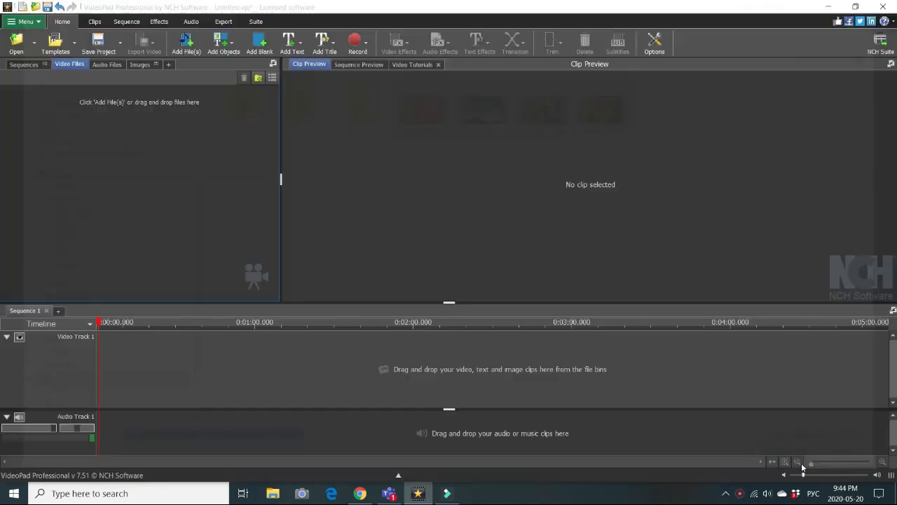
{"action": "left_click", "coordinate": [185, 42]}
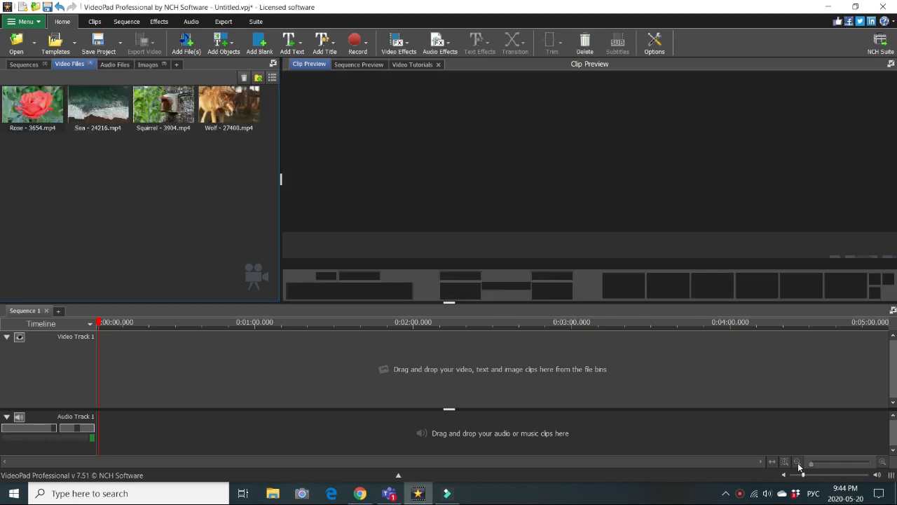
{"action": "double_click", "coordinate": [32, 105]}
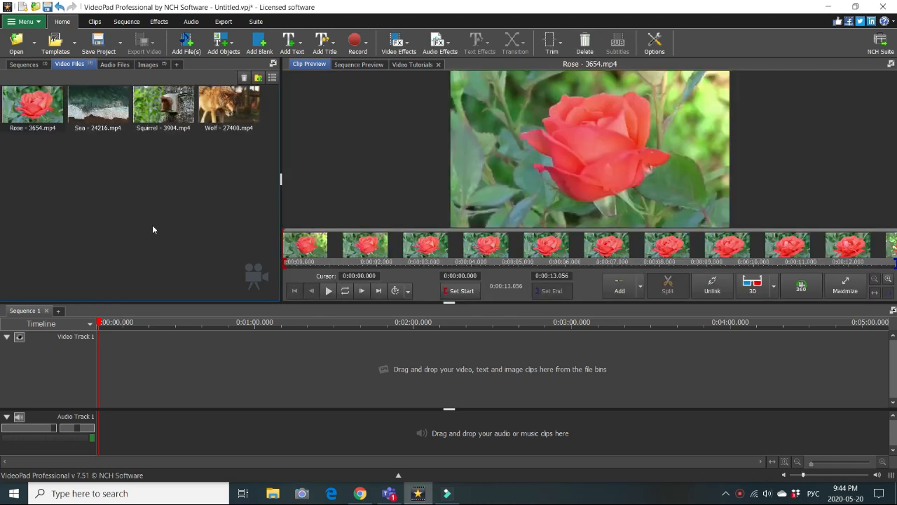
{"action": "left_click", "coordinate": [33, 105]}
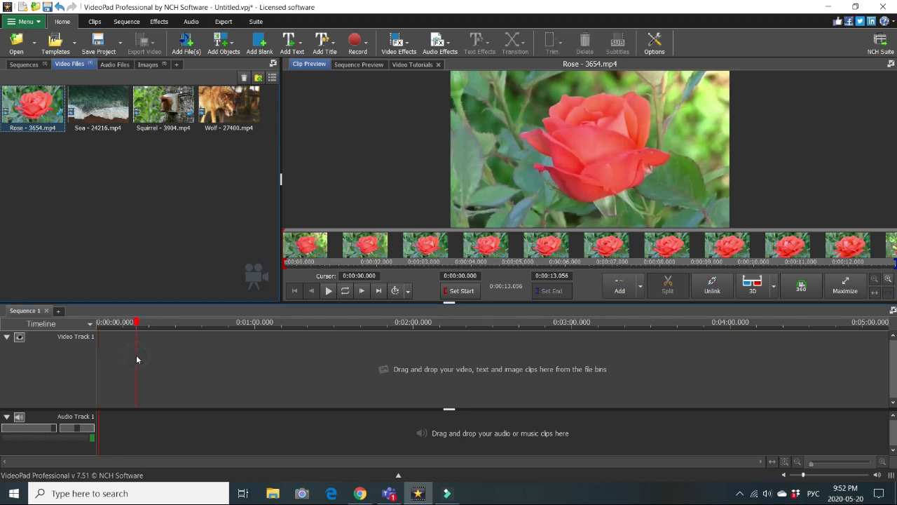
Drag the tiger, young boar and remaining animal images onto Video Track 1 in order
{"action": "left_click", "coordinate": [359, 65]}
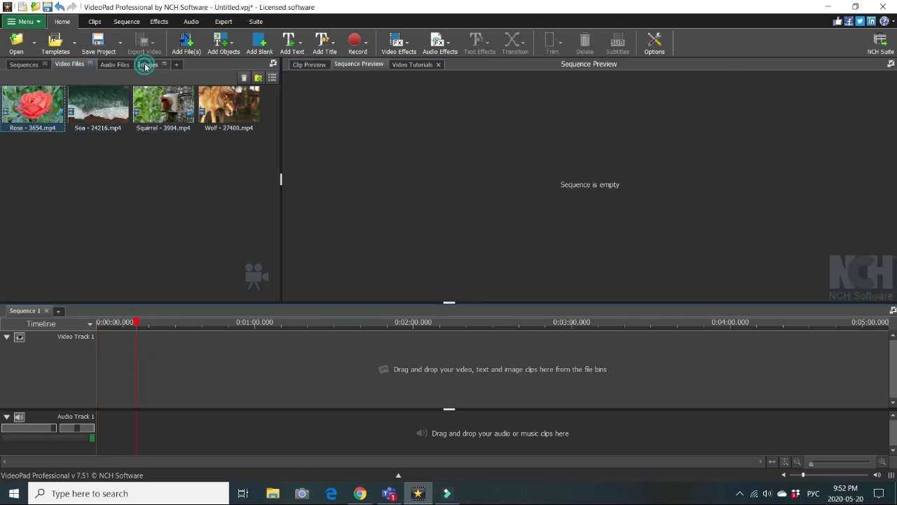
{"action": "left_click", "coordinate": [147, 64]}
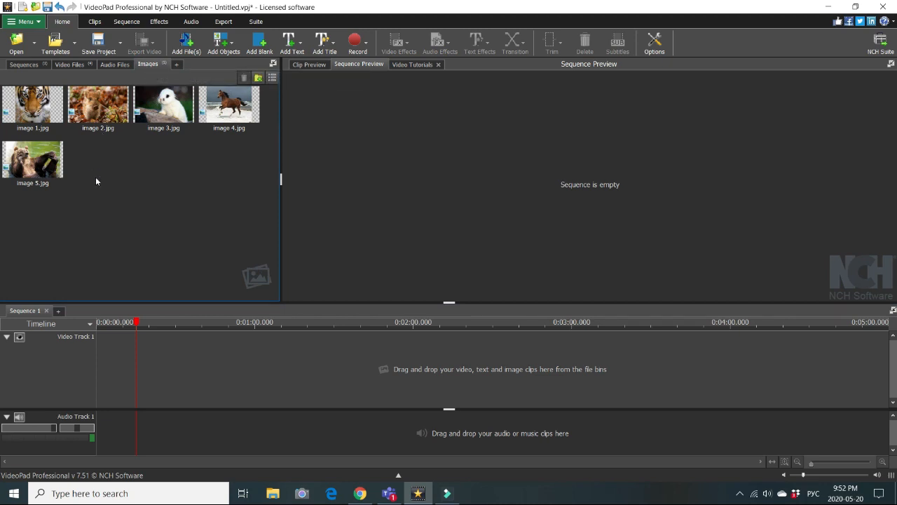
{"action": "left_click_drag", "start_coordinate": [32, 104], "coordinate": [101, 398]}
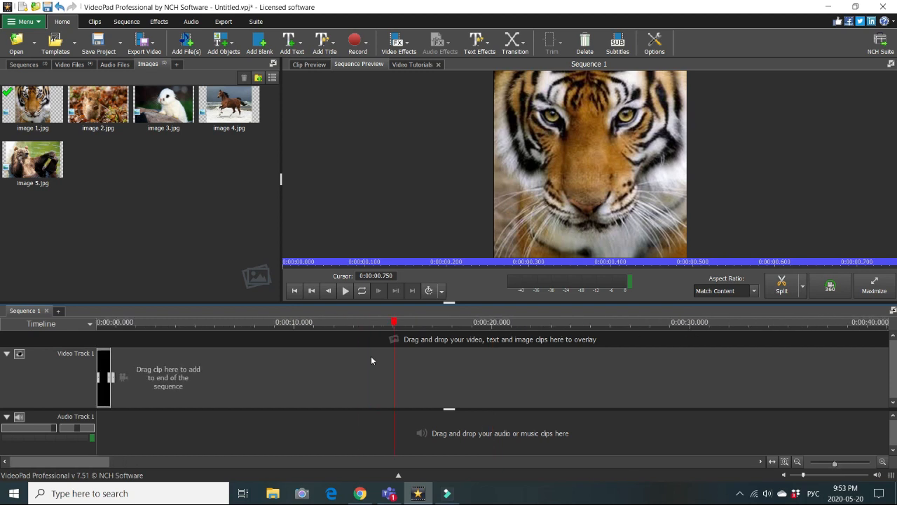
{"action": "left_click_drag", "start_coordinate": [98, 104], "coordinate": [129, 379]}
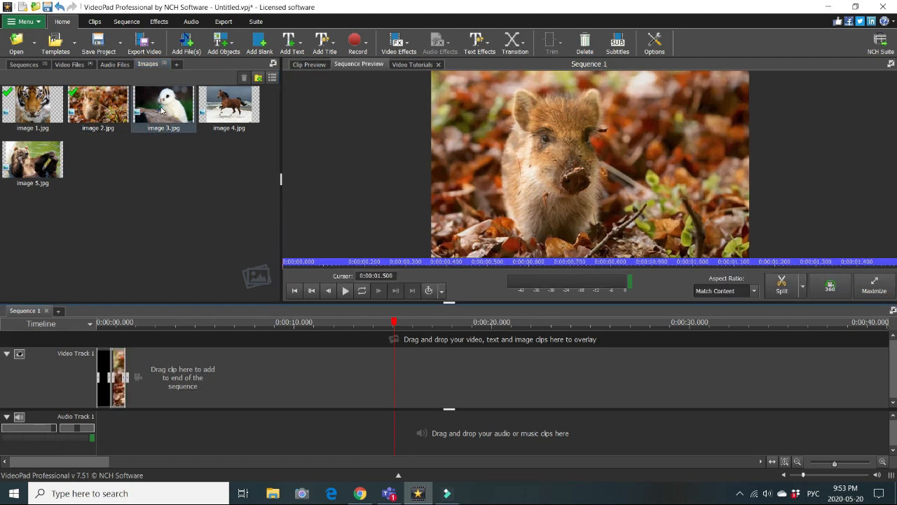
{"action": "double_click", "coordinate": [163, 104]}
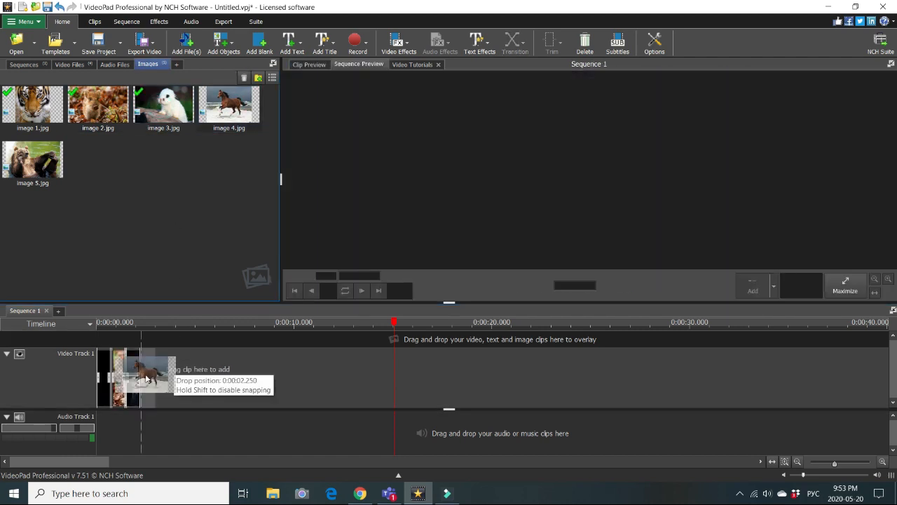
{"action": "left_click_drag", "start_coordinate": [228, 105], "coordinate": [147, 377]}
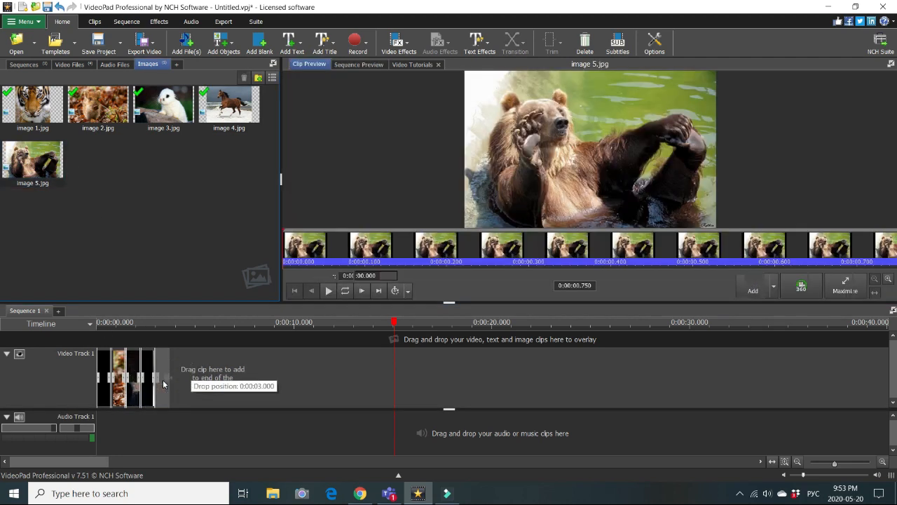
{"action": "left_click", "coordinate": [359, 65]}
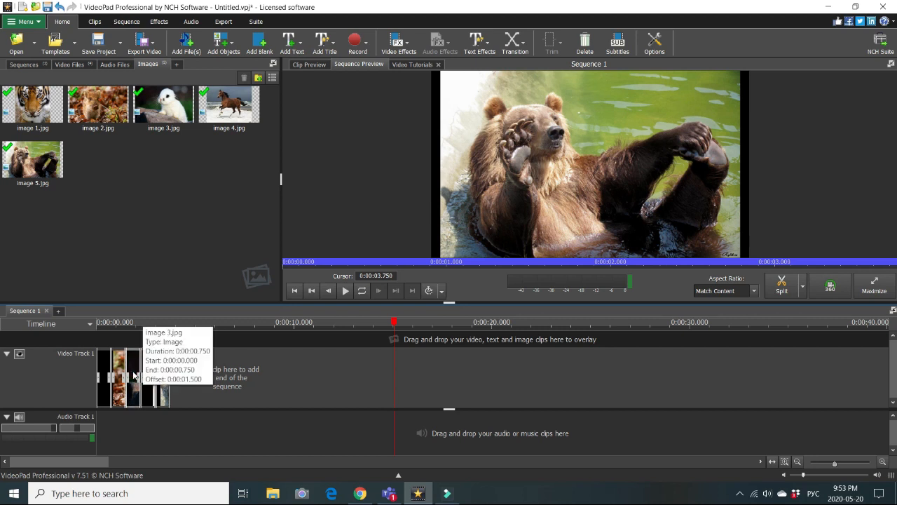
{"action": "mouse_move", "coordinate": [137, 375]}
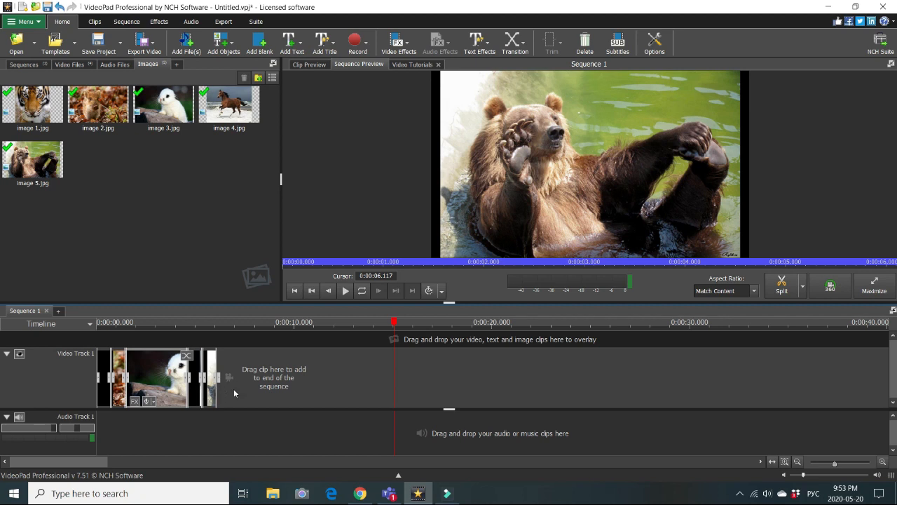
{"action": "mouse_move", "coordinate": [67, 65]}
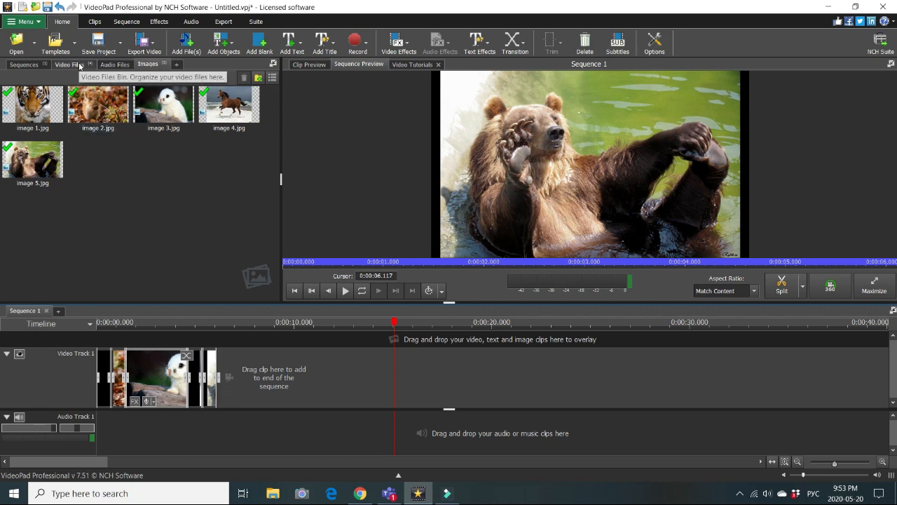
Set the Rose clip start 0:00:02.250 and end 0:00:05.152, then place it after the images
{"action": "left_click", "coordinate": [67, 65]}
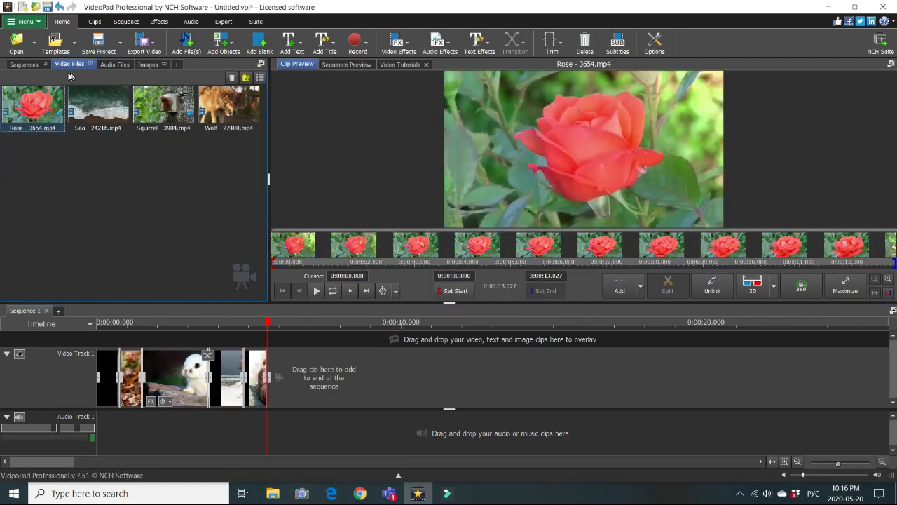
{"action": "mouse_move", "coordinate": [31, 105]}
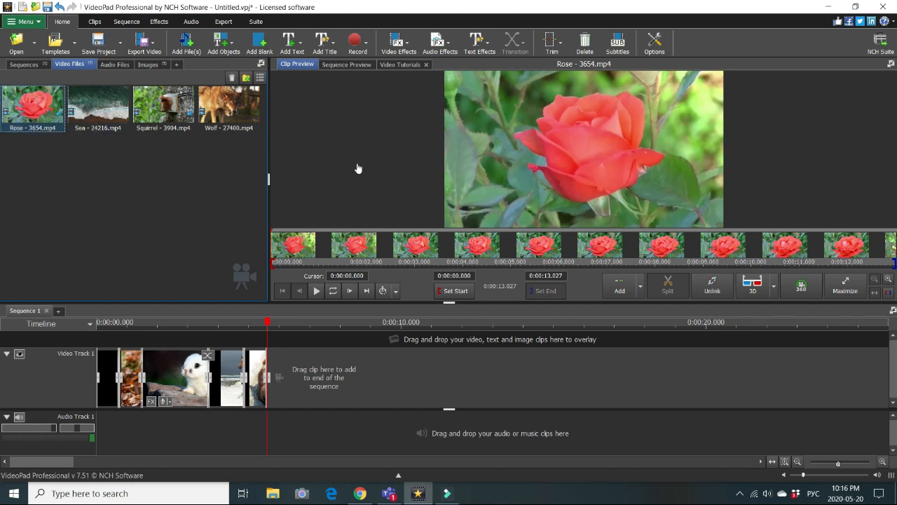
{"action": "mouse_move", "coordinate": [446, 274]}
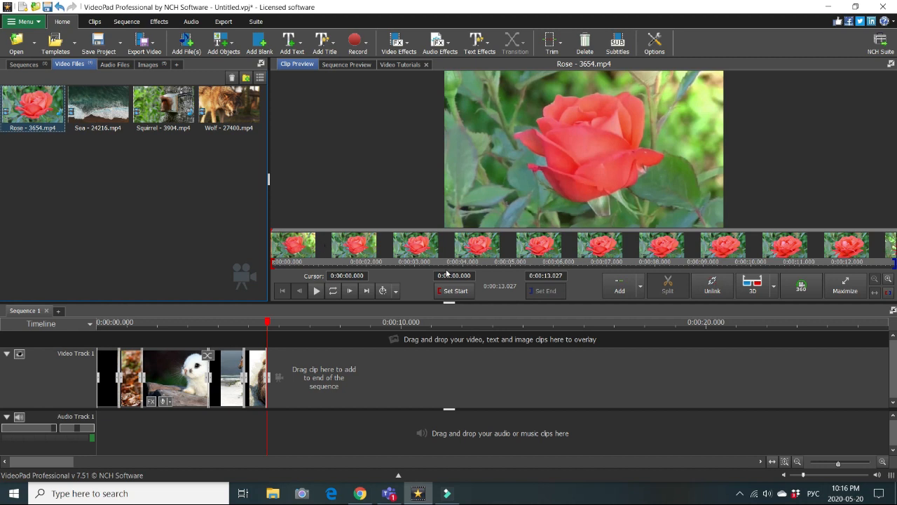
{"action": "mouse_move", "coordinate": [740, 244]}
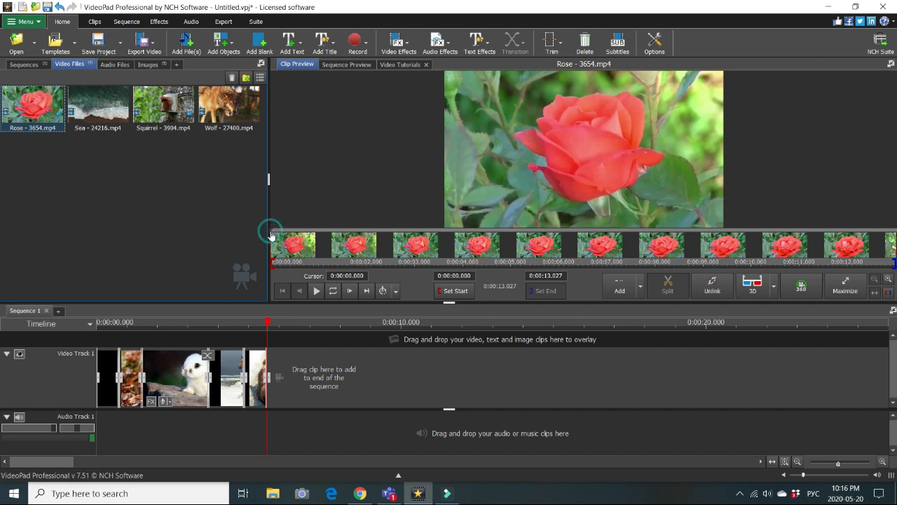
{"action": "left_click", "coordinate": [324, 243]}
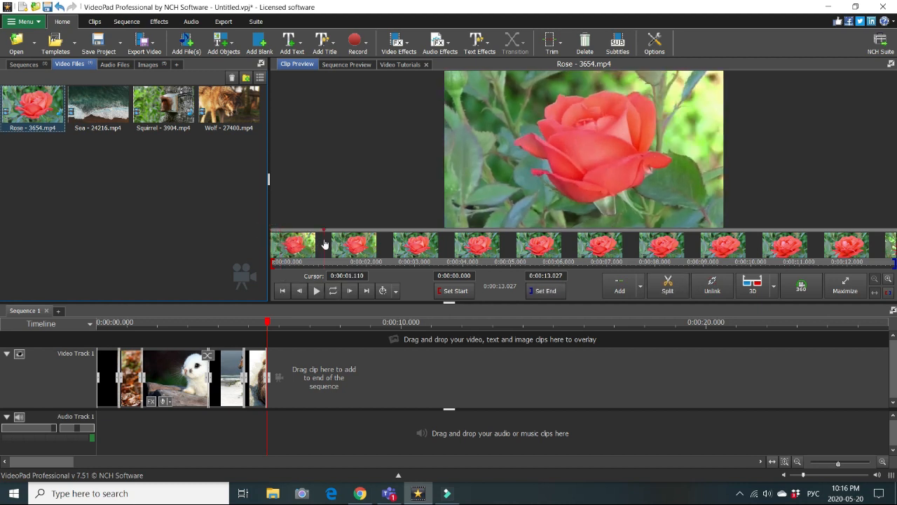
{"action": "left_click", "coordinate": [364, 233]}
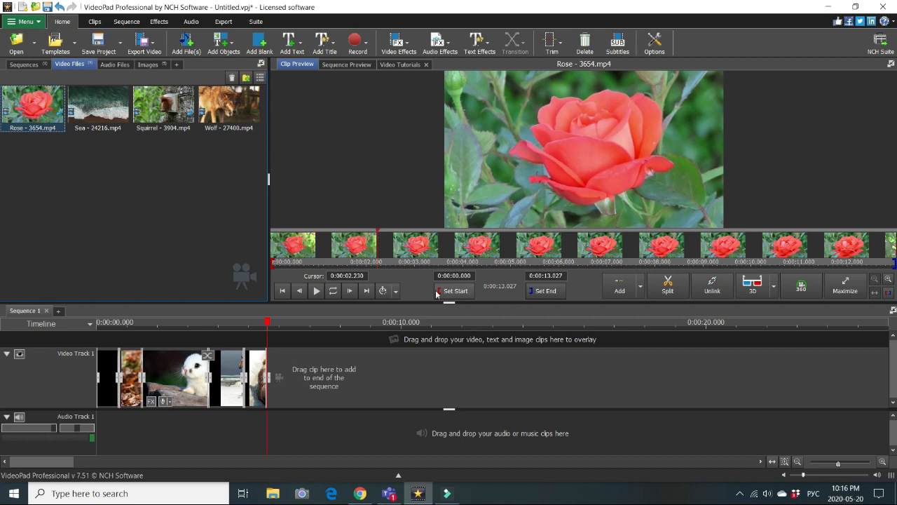
{"action": "mouse_move", "coordinate": [456, 290]}
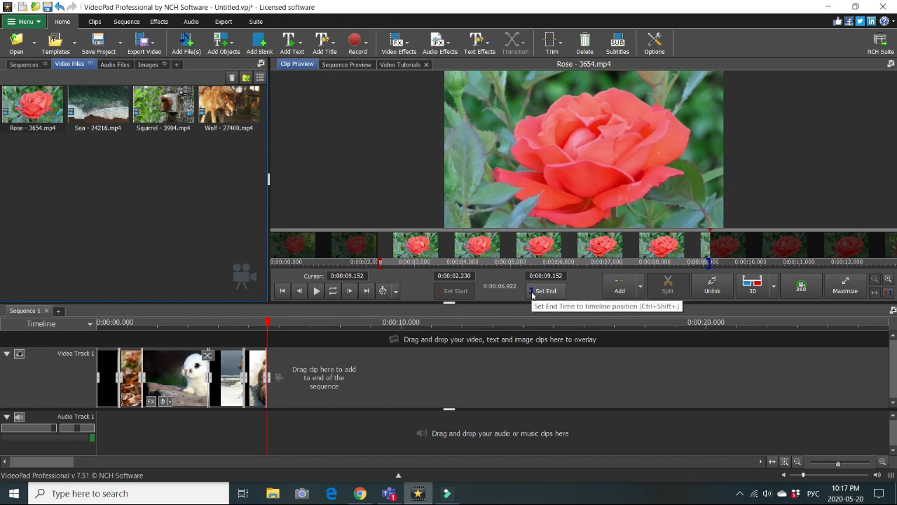
{"action": "mouse_move", "coordinate": [490, 255]}
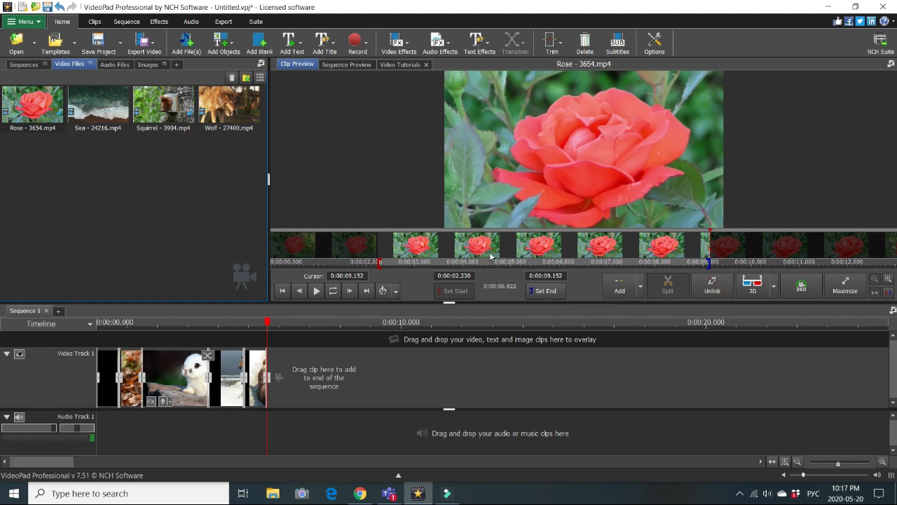
{"action": "mouse_move", "coordinate": [30, 163]}
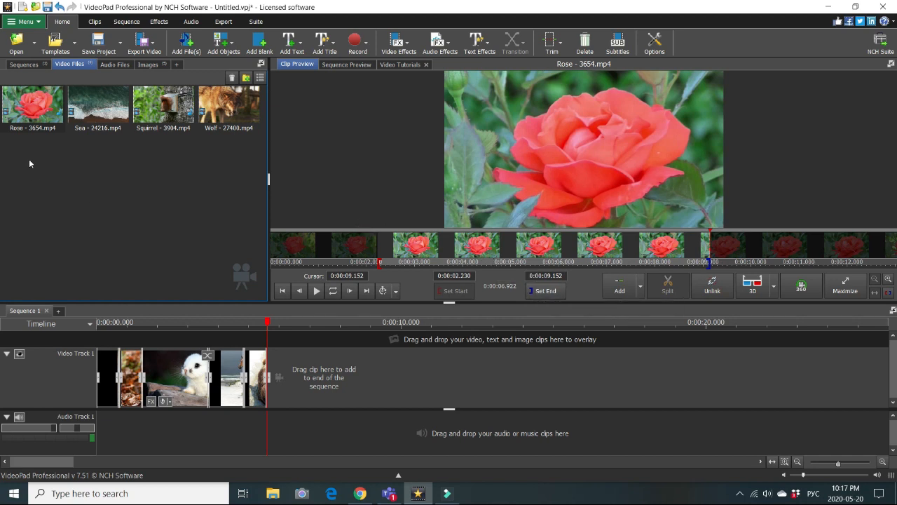
{"action": "mouse_move", "coordinate": [30, 106]}
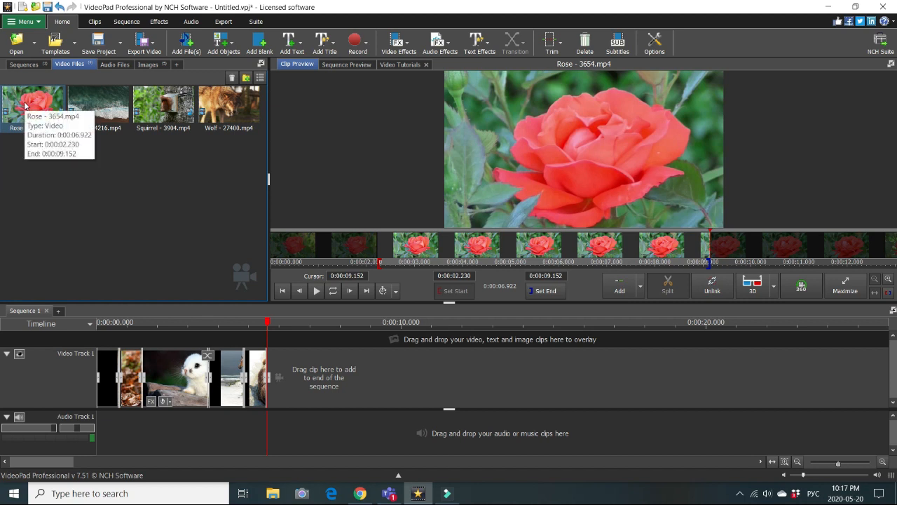
{"action": "left_click_drag", "start_coordinate": [33, 105], "coordinate": [287, 377]}
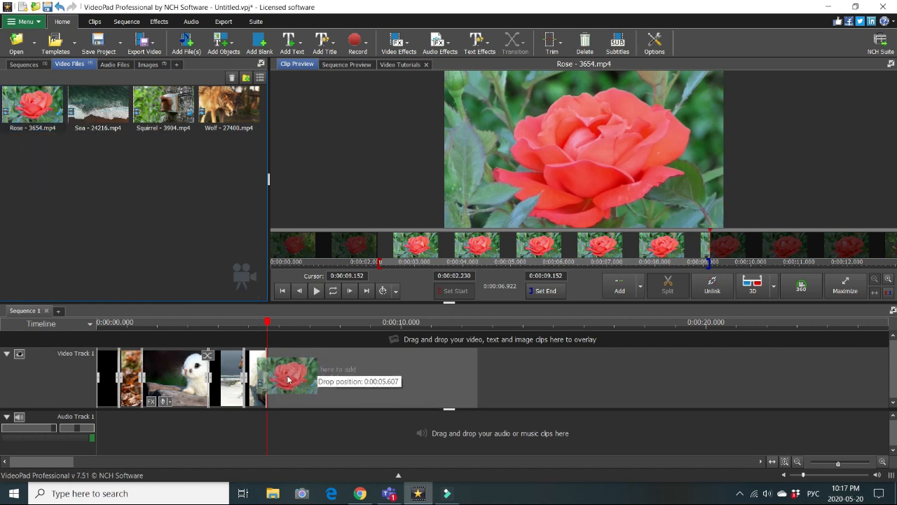